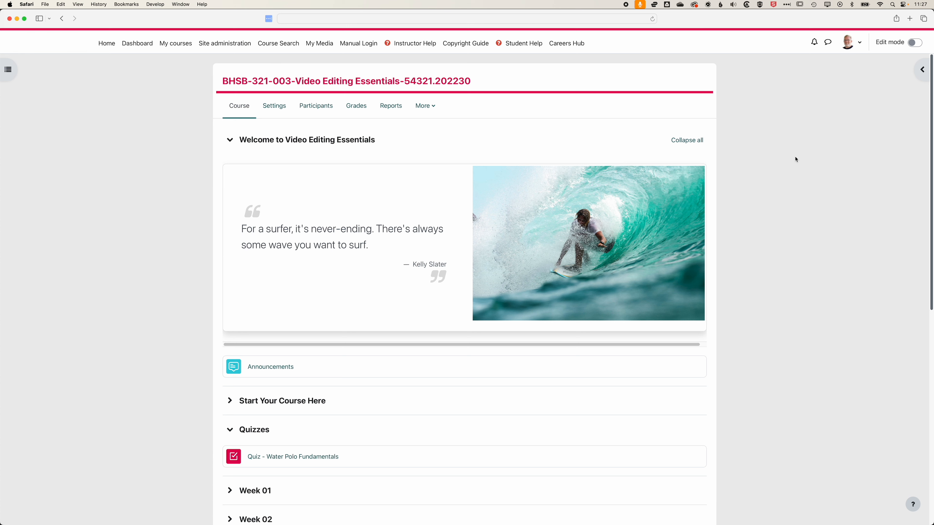
mouse_move(794, 161)
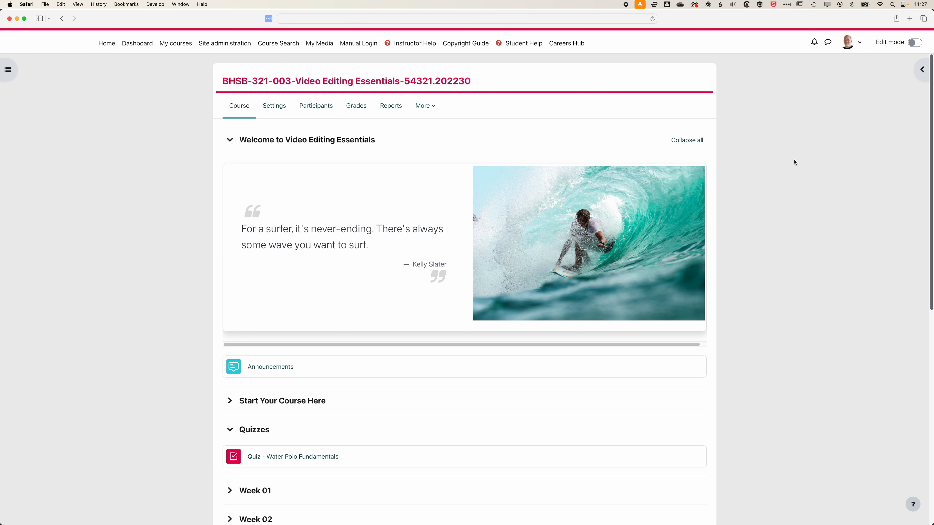
mouse_move(830, 76)
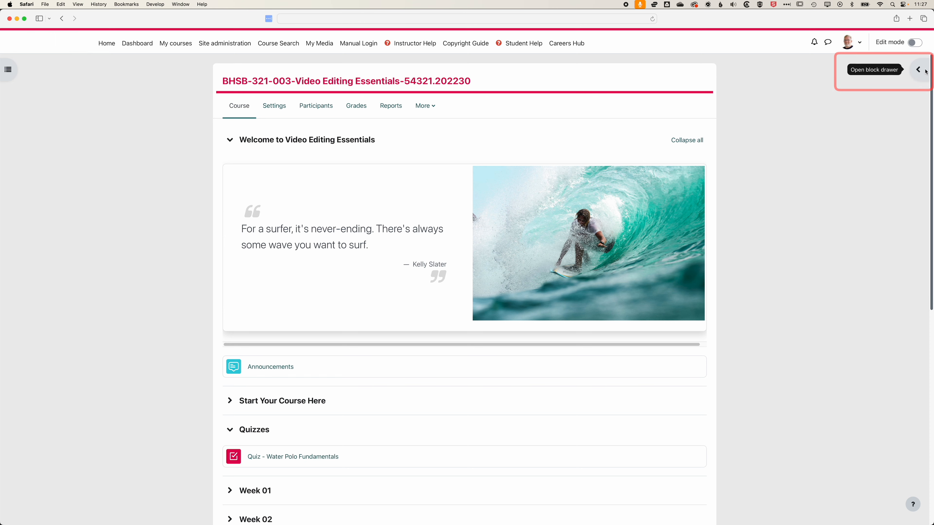
Expand the course's block drawer showing Quickmail, ReadSpeaker and Completion Progress.
left_click(918, 70)
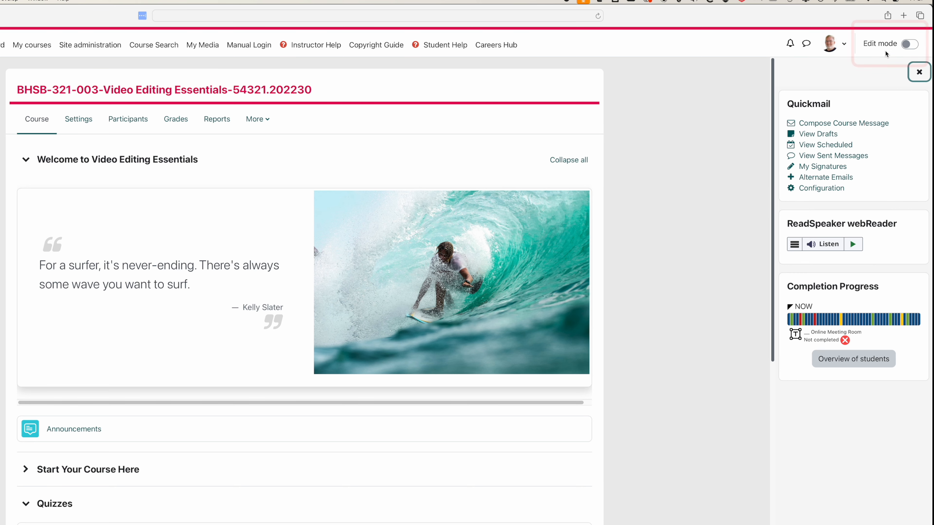
Turn editing on and add the Respondus LockDown Browser block to the course.
left_click(908, 43)
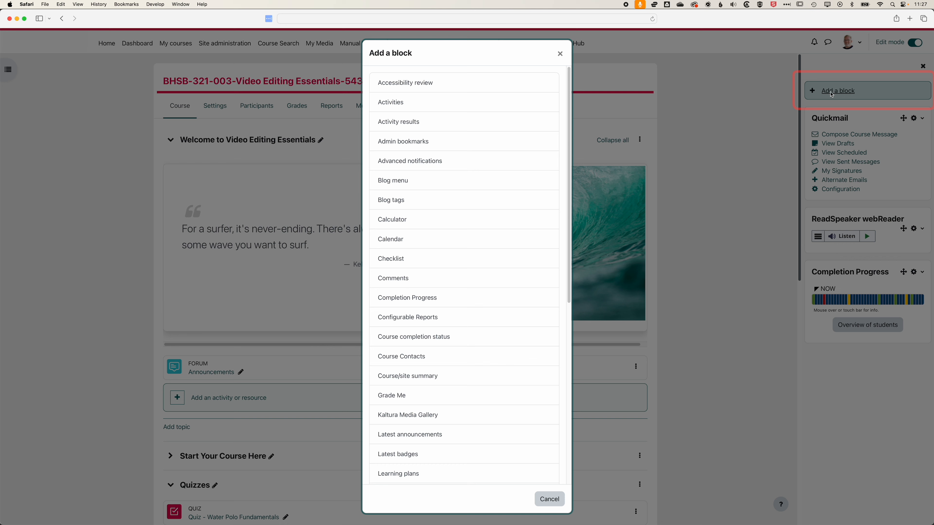
scroll("down", 3)
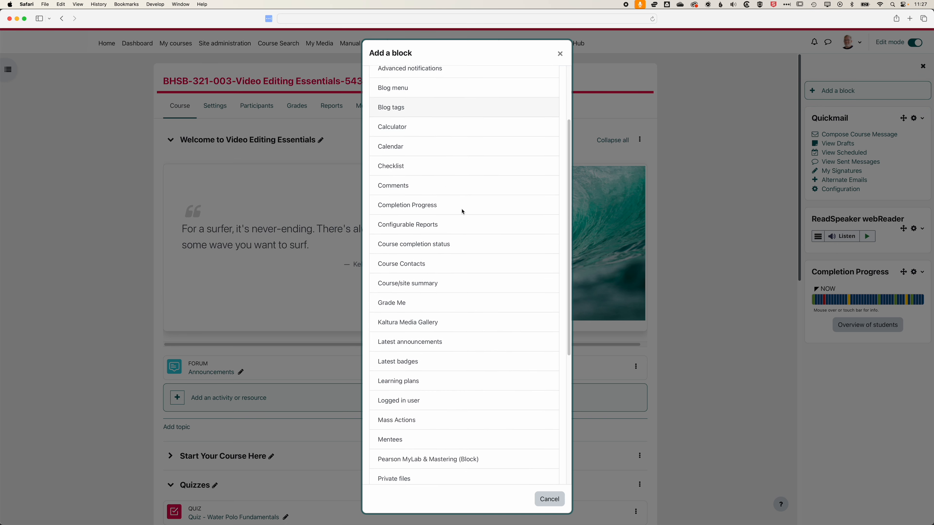
scroll("down", 3)
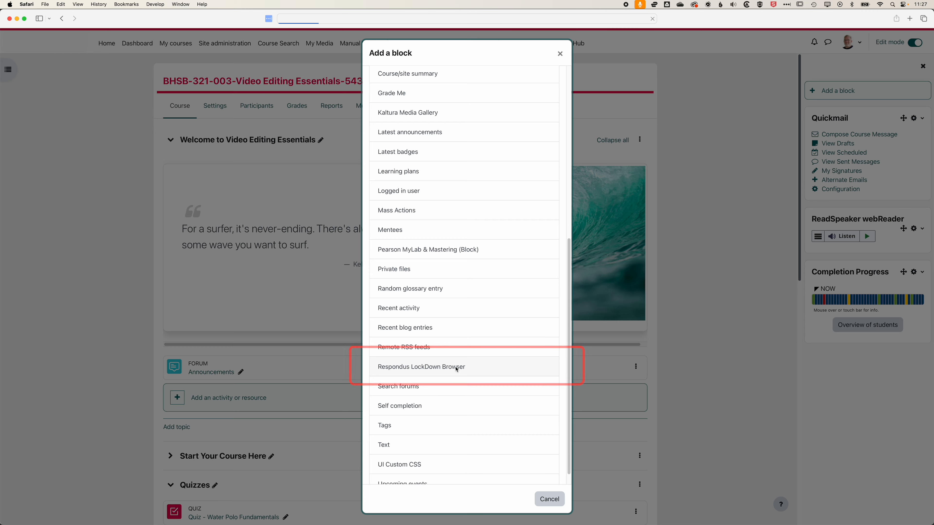
left_click(420, 366)
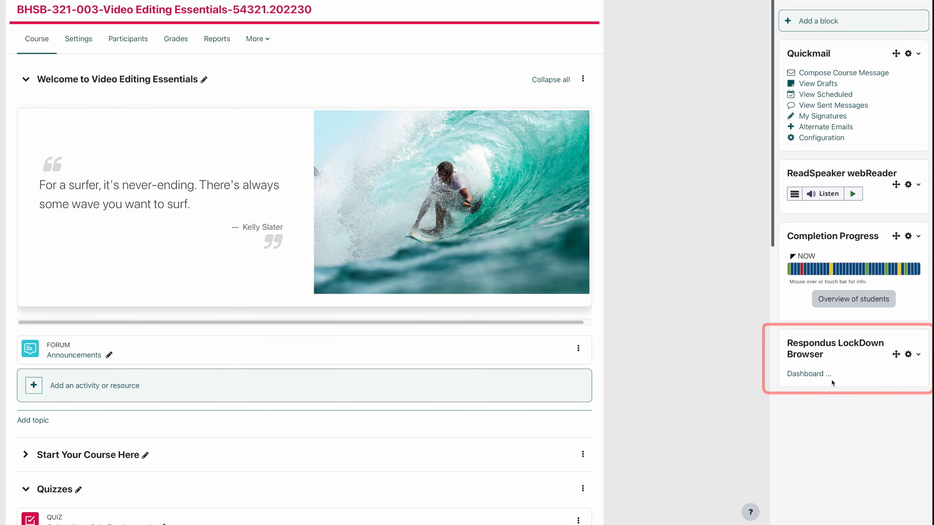
scroll("down", 3)
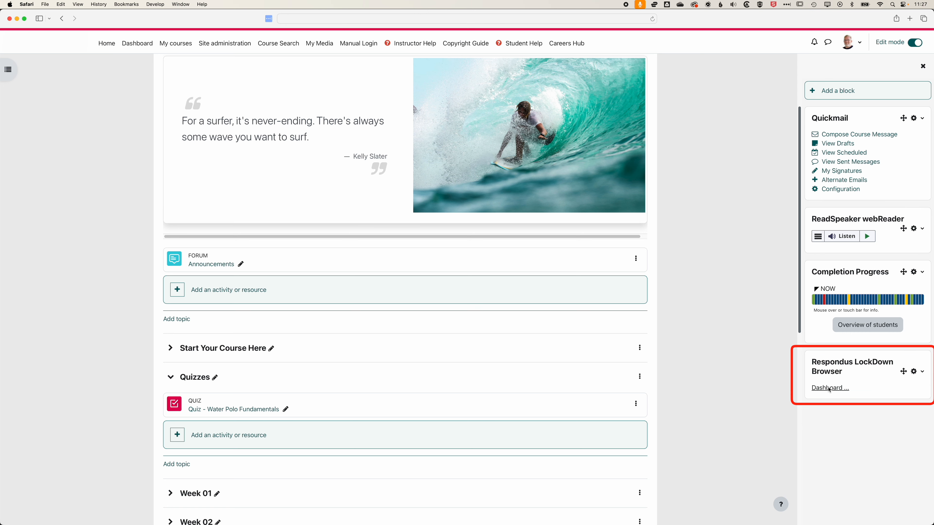
From the LockDown dashboard, set Quiz - Water Polo Fundamentals to require LockDown Browser.
left_click(829, 388)
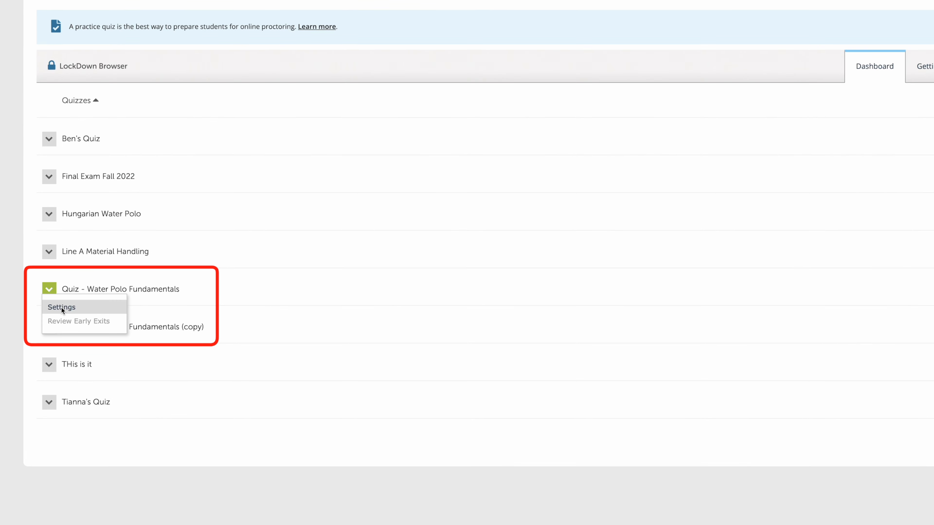
left_click(61, 307)
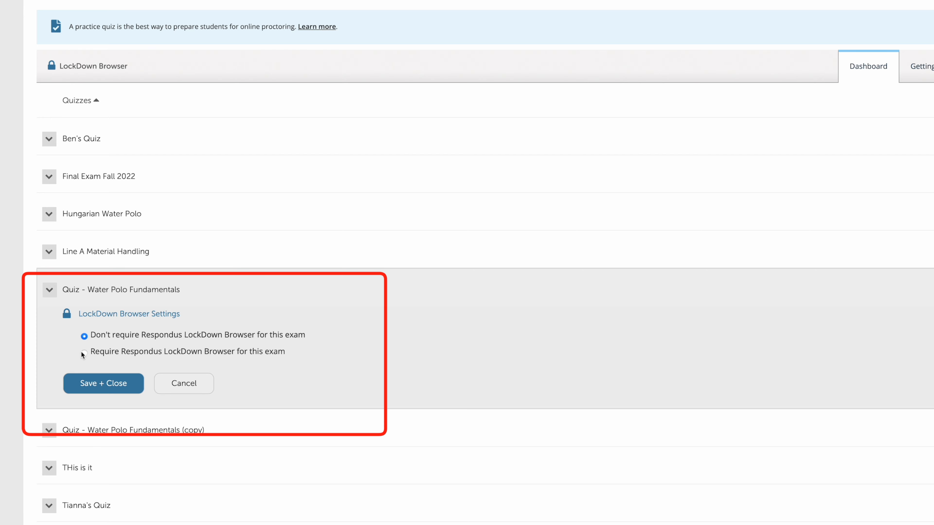
left_click(86, 351)
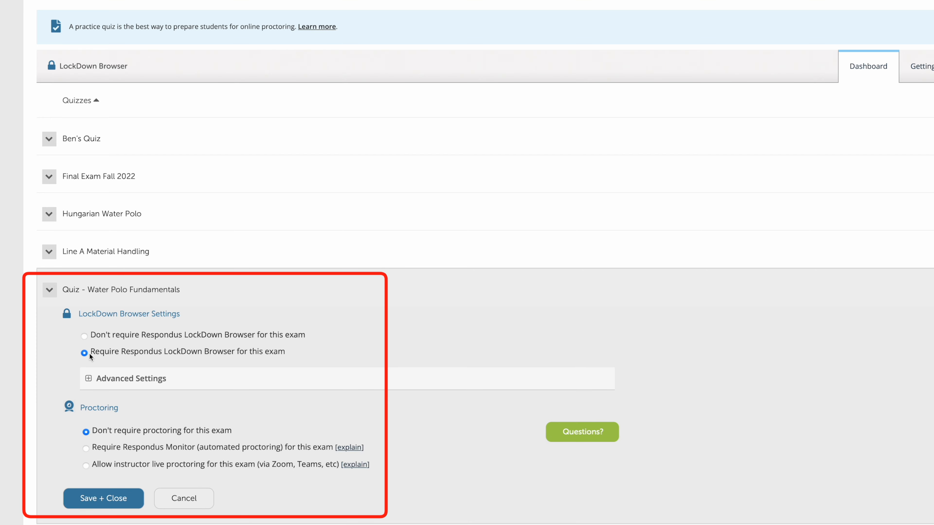
Review the quiz's advanced LockDown options, leaving external web domain access and the rest unticked.
left_click(87, 378)
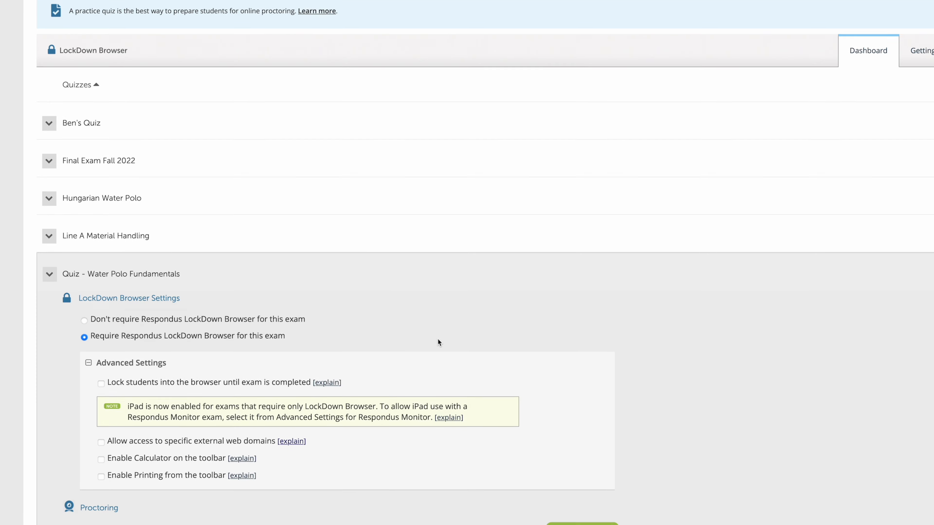
scroll("down", 3)
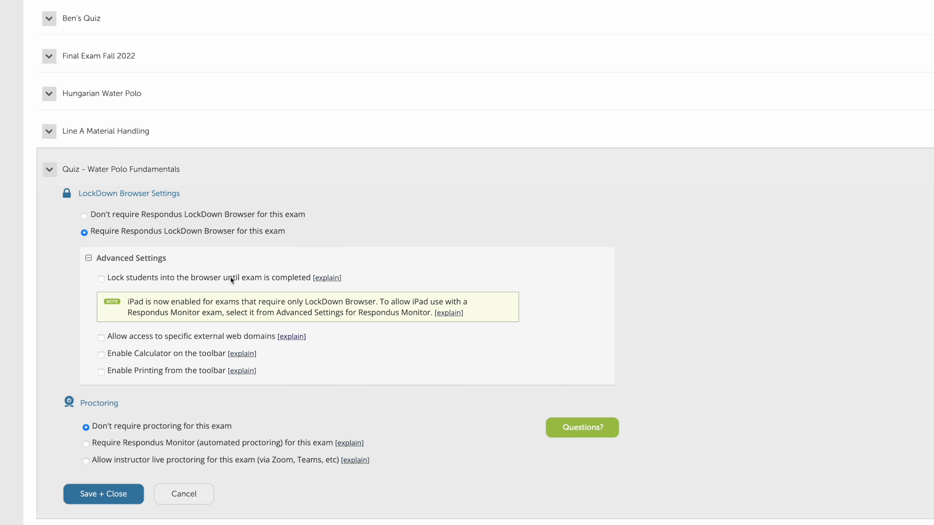
mouse_move(254, 280)
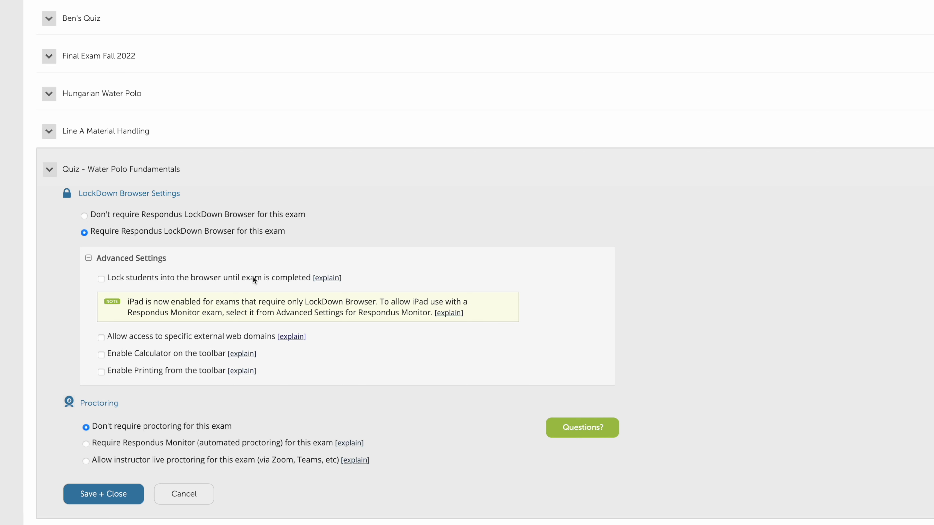
mouse_move(99, 328)
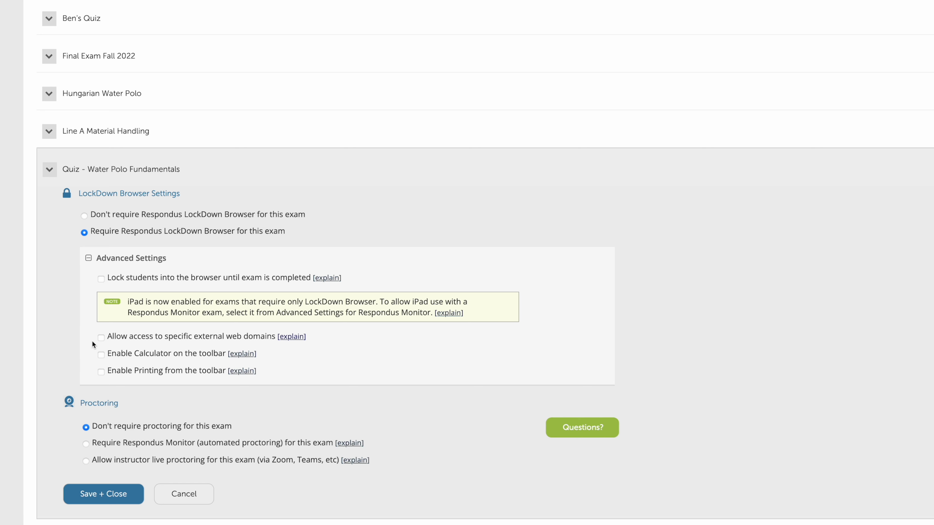
mouse_move(98, 341)
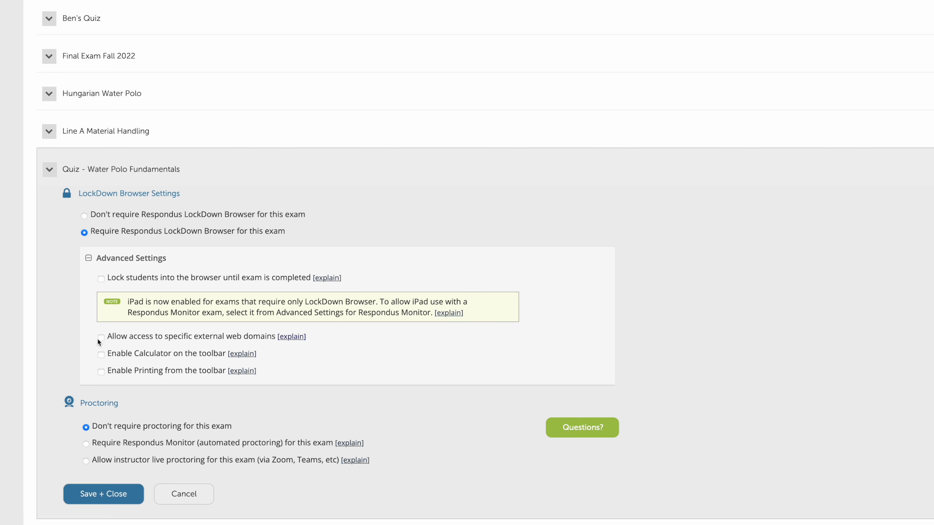
left_click(102, 337)
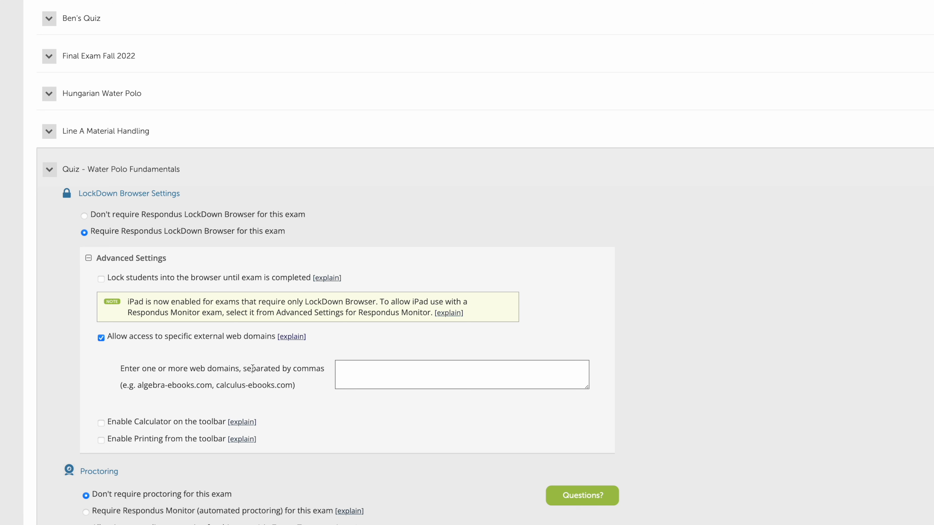
left_click(101, 337)
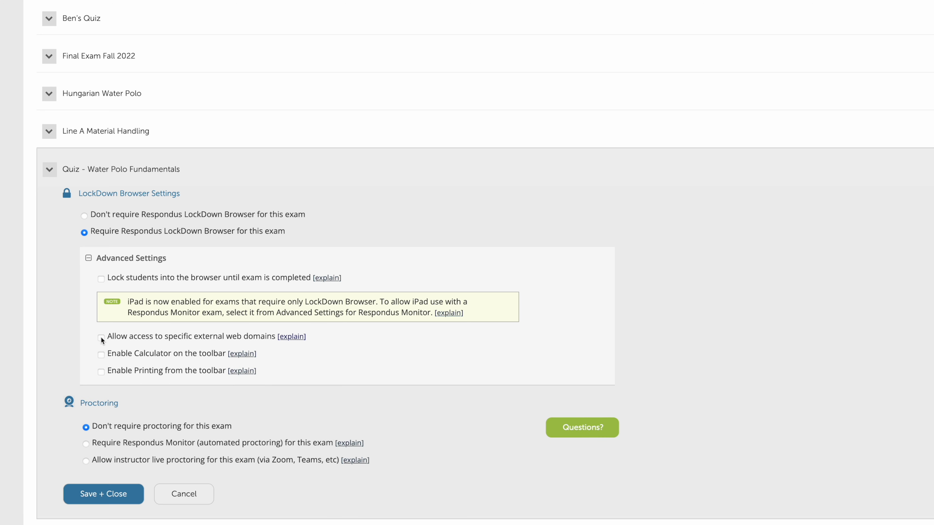
mouse_move(152, 350)
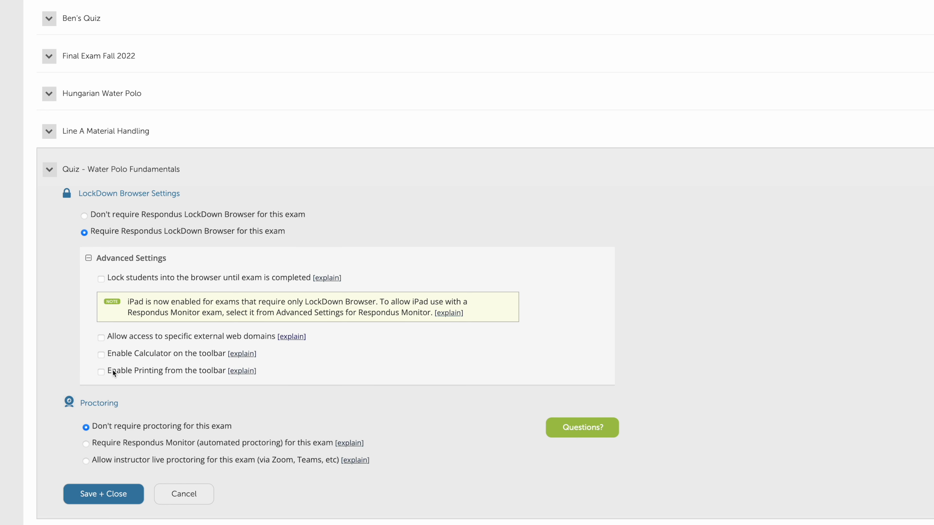
mouse_move(321, 382)
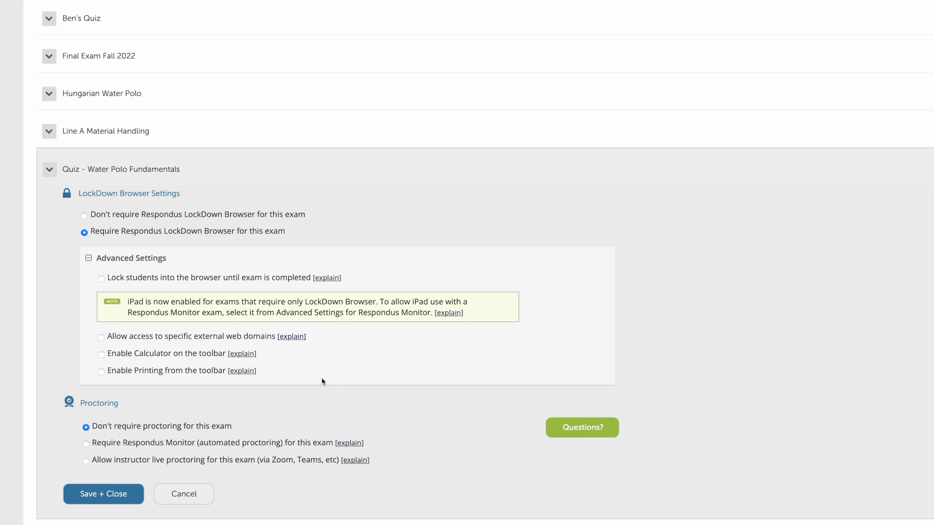
mouse_move(323, 369)
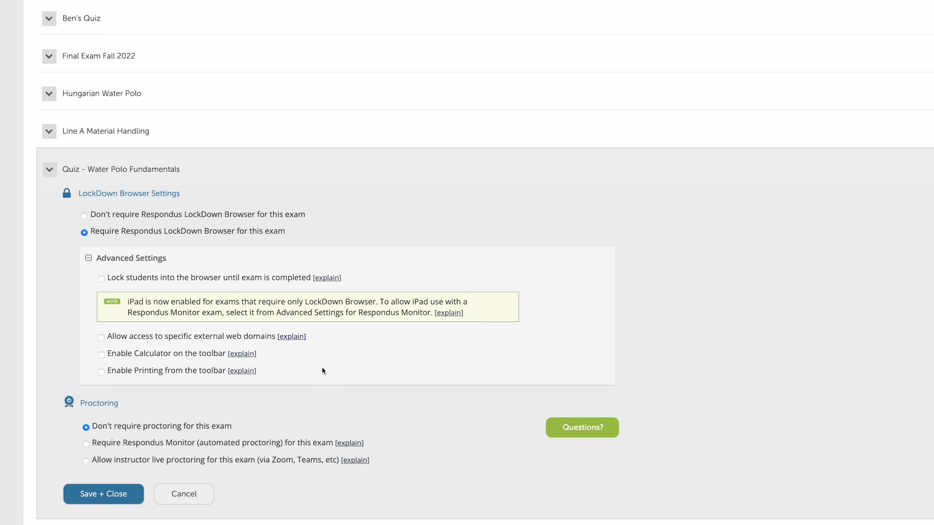
mouse_move(332, 371)
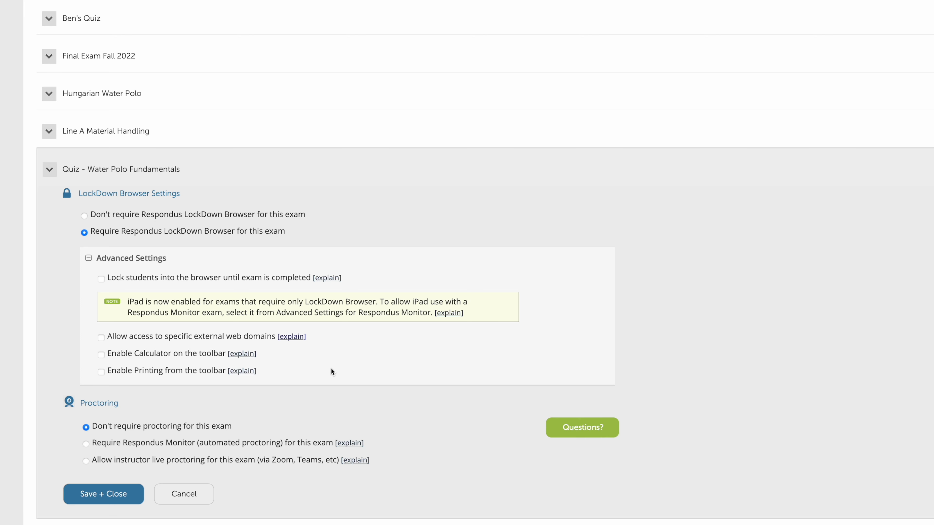
scroll("down", 3)
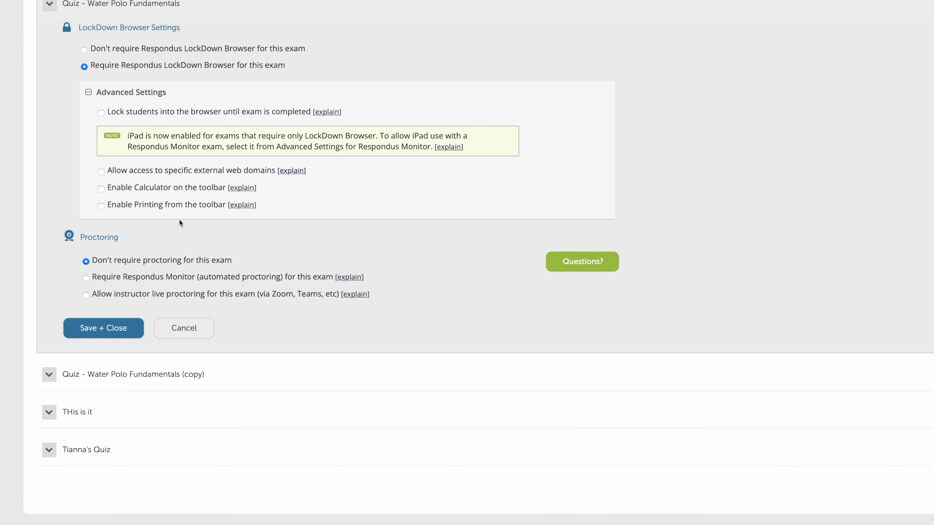
mouse_move(81, 307)
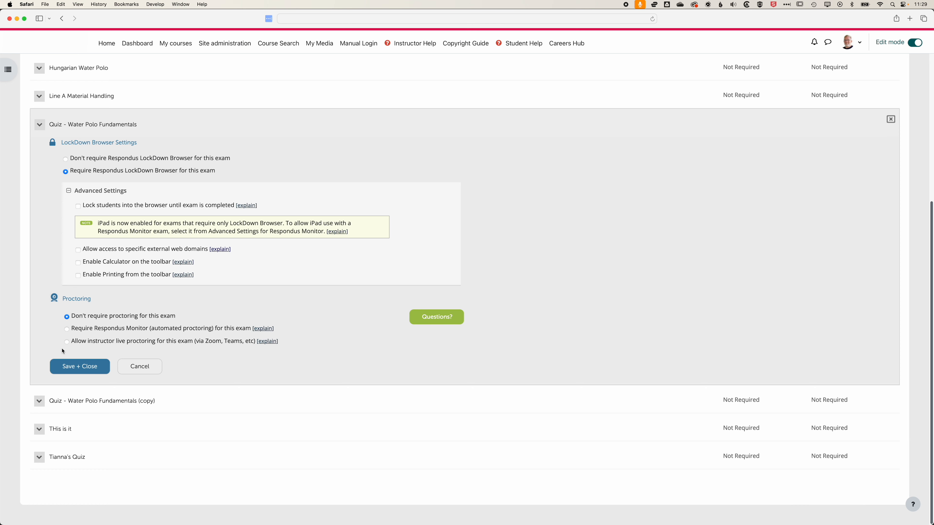
mouse_move(63, 351)
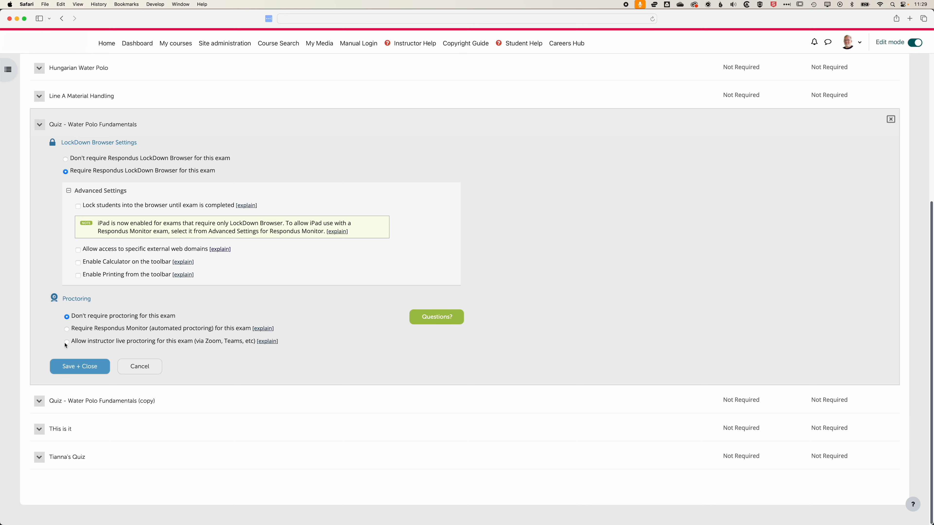
Save the quiz's LockDown requirement and return to the course page.
left_click(79, 366)
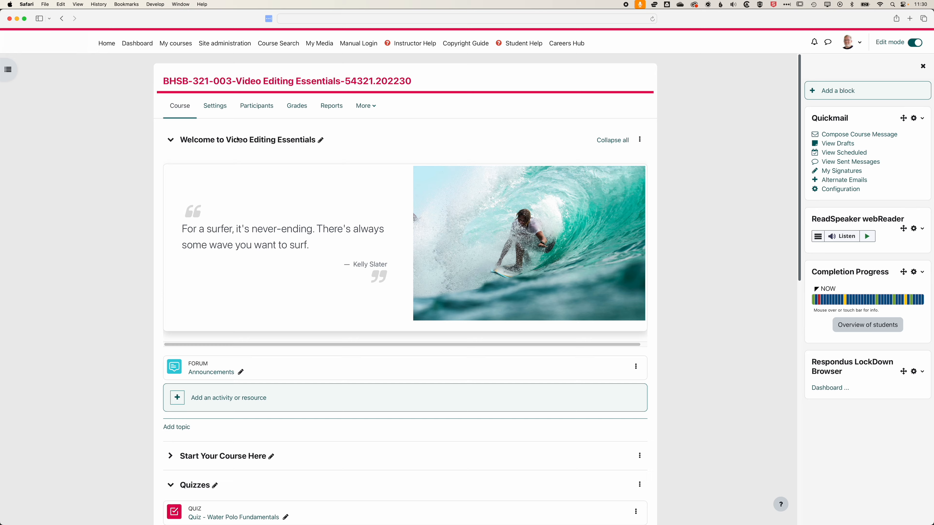
View the Water Polo Fundamentals quiz page stating LockDown Browser is required.
scroll("down", 3)
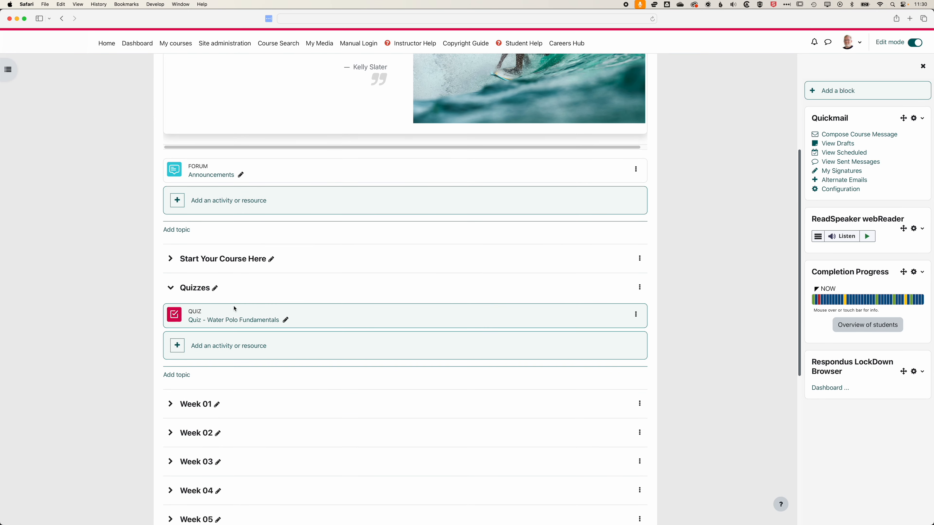
left_click(233, 320)
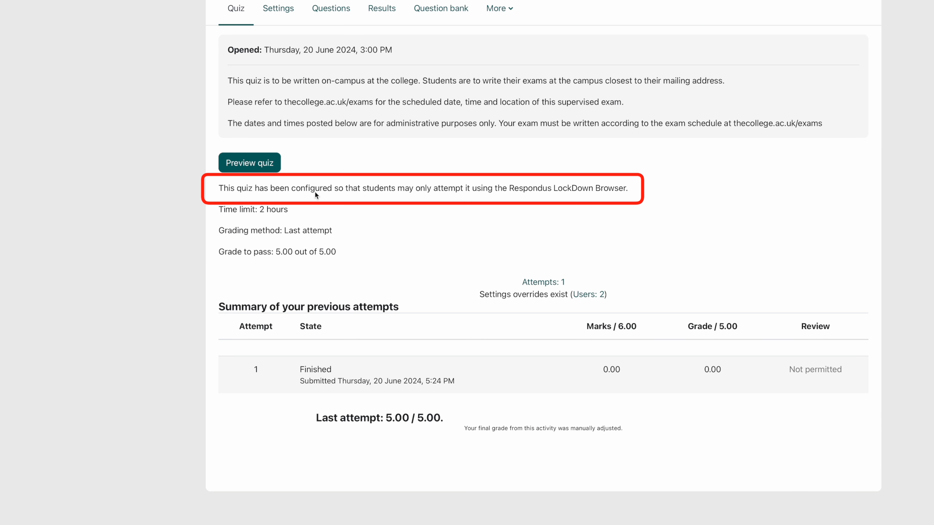
mouse_move(524, 194)
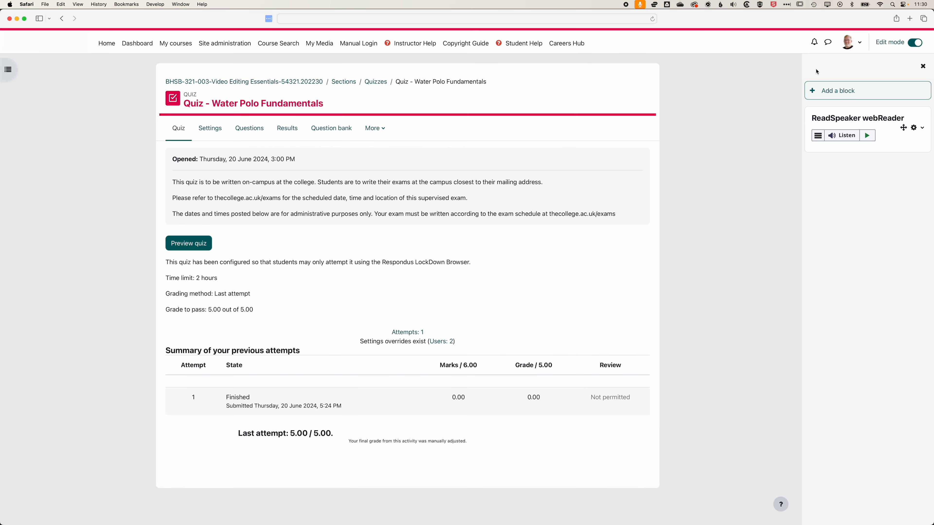
Switch to the Student role to see the LockDown Browser requirement notice.
left_click(853, 42)
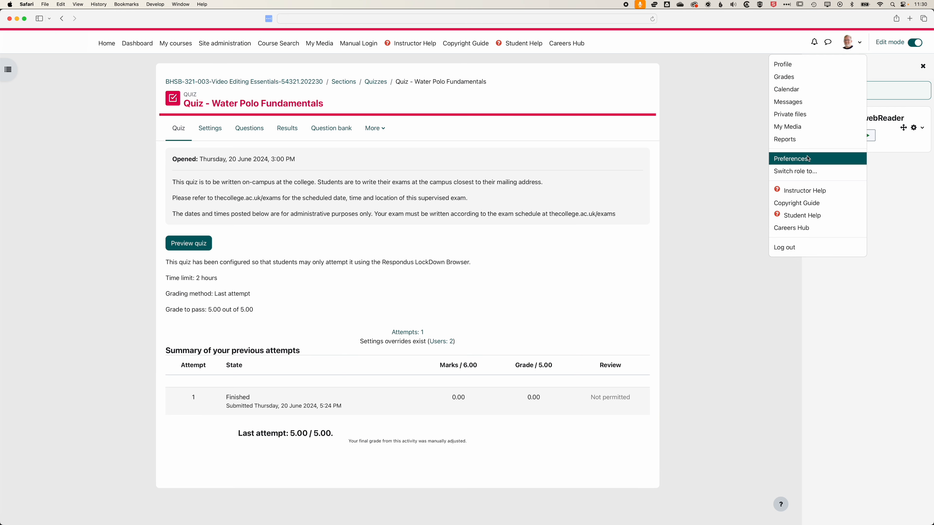
left_click(794, 172)
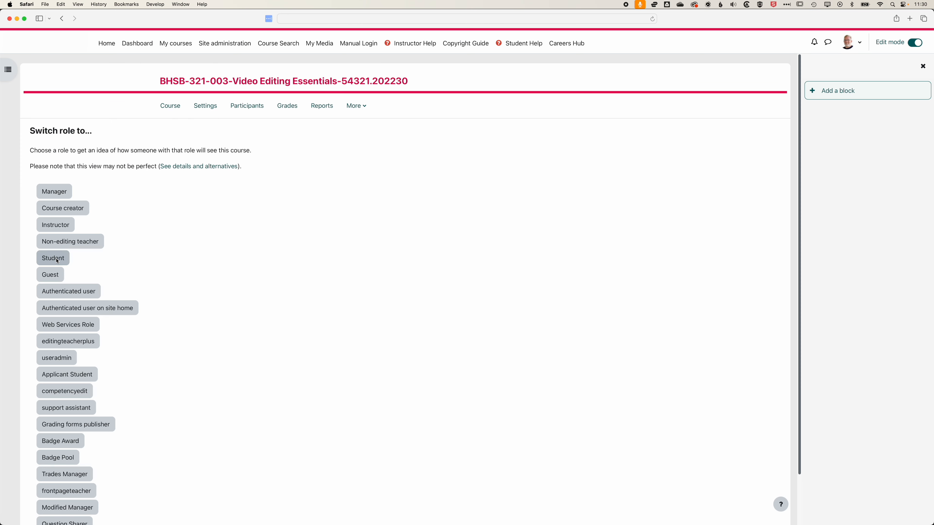
left_click(53, 258)
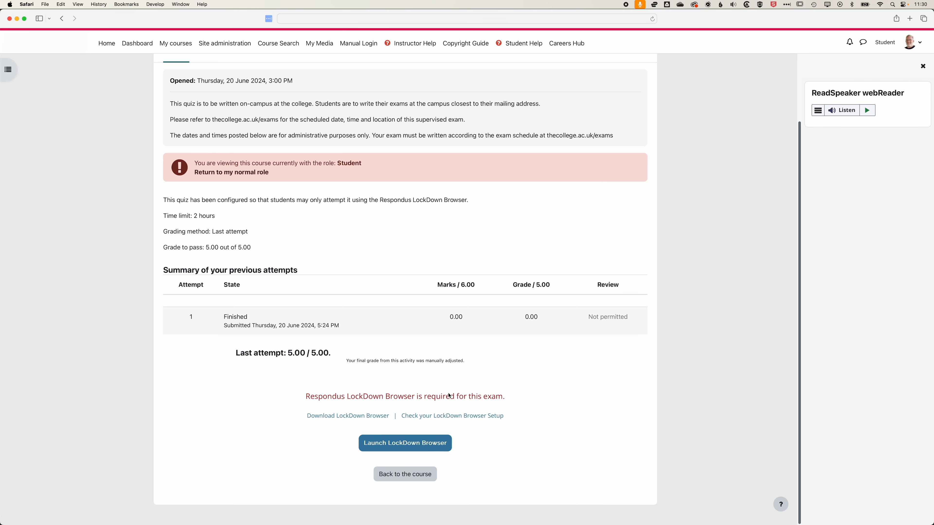
mouse_move(499, 399)
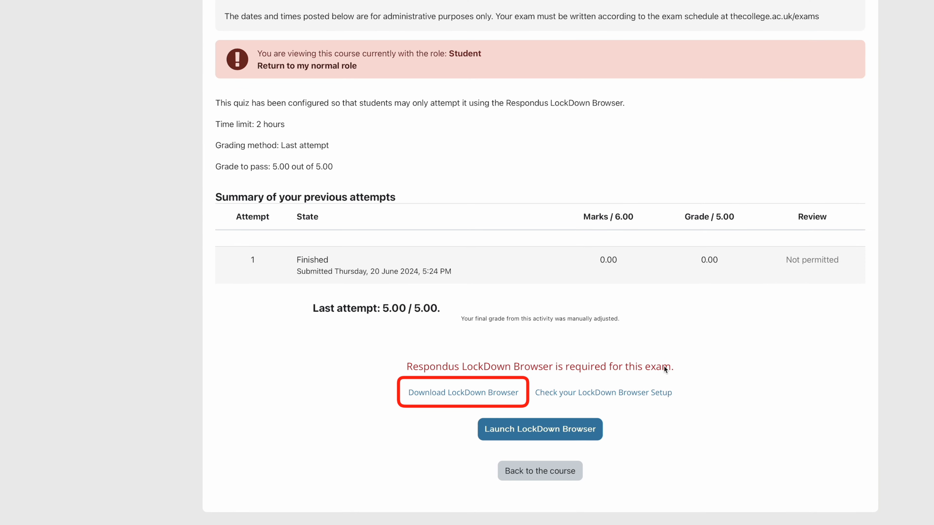
mouse_move(484, 382)
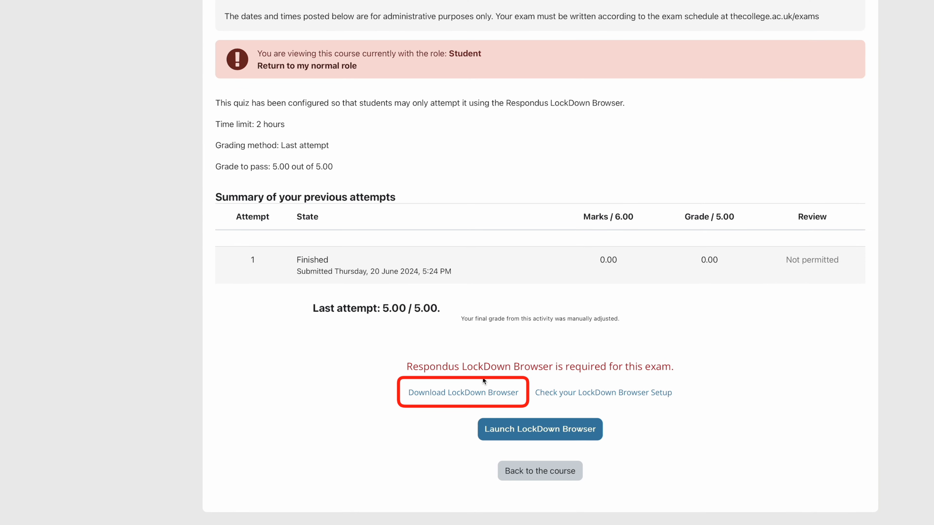
mouse_move(626, 372)
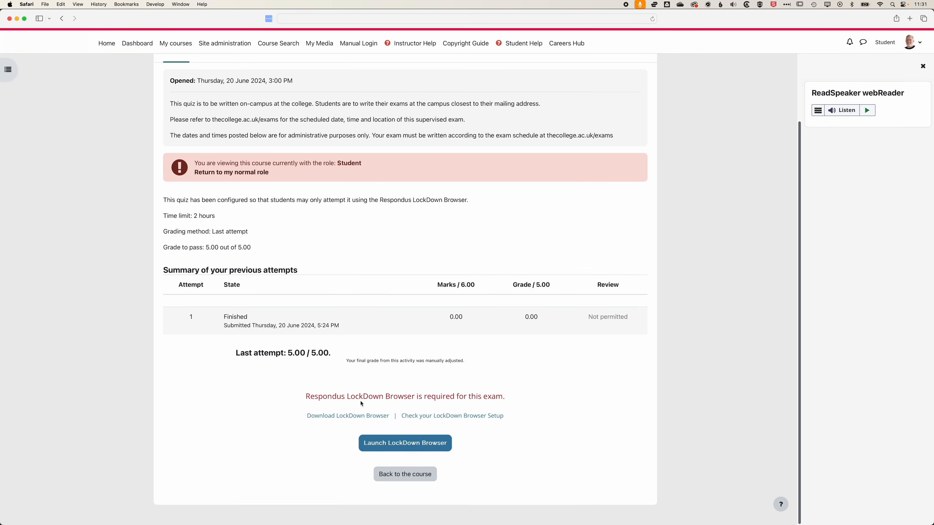
mouse_move(381, 403)
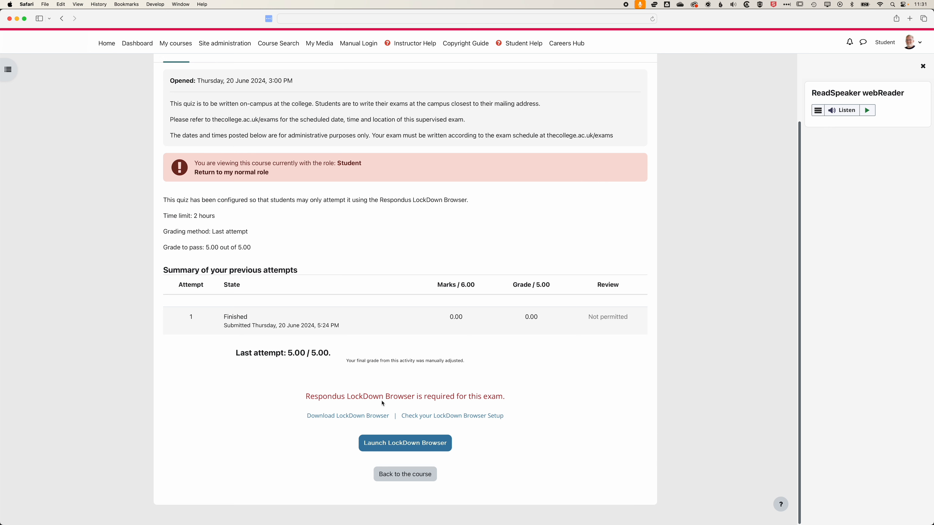
mouse_move(414, 406)
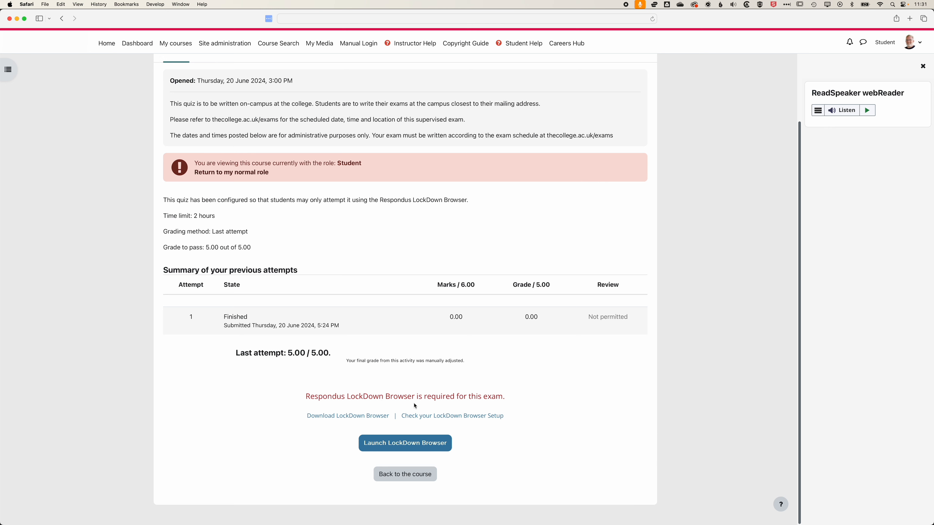